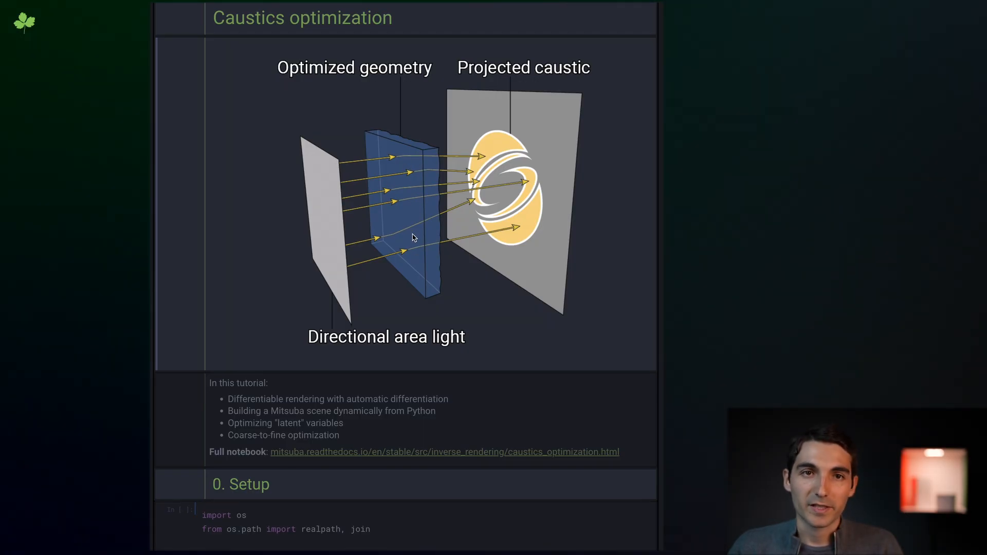
{"action": "mouse_move", "coordinate": [546, 204]}
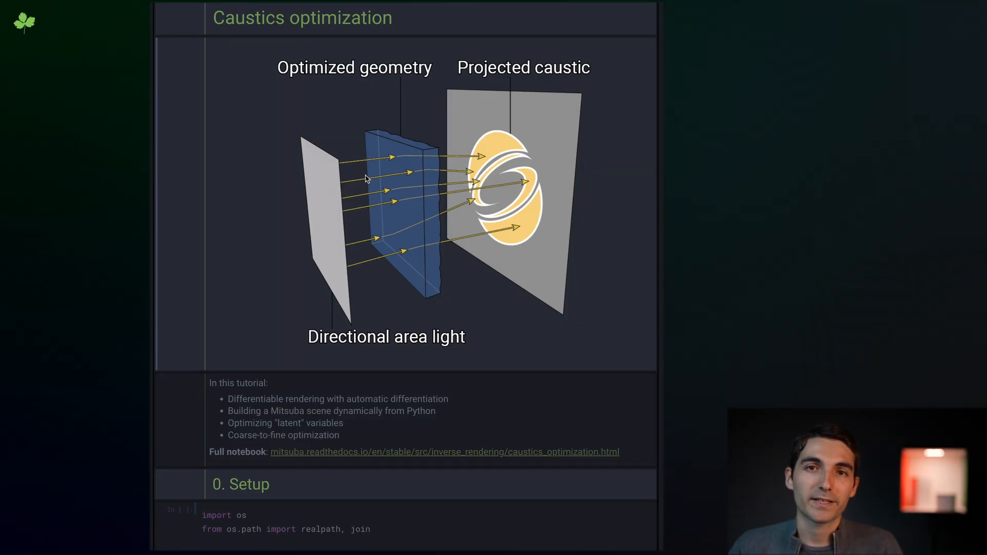
{"action": "mouse_move", "coordinate": [493, 217]}
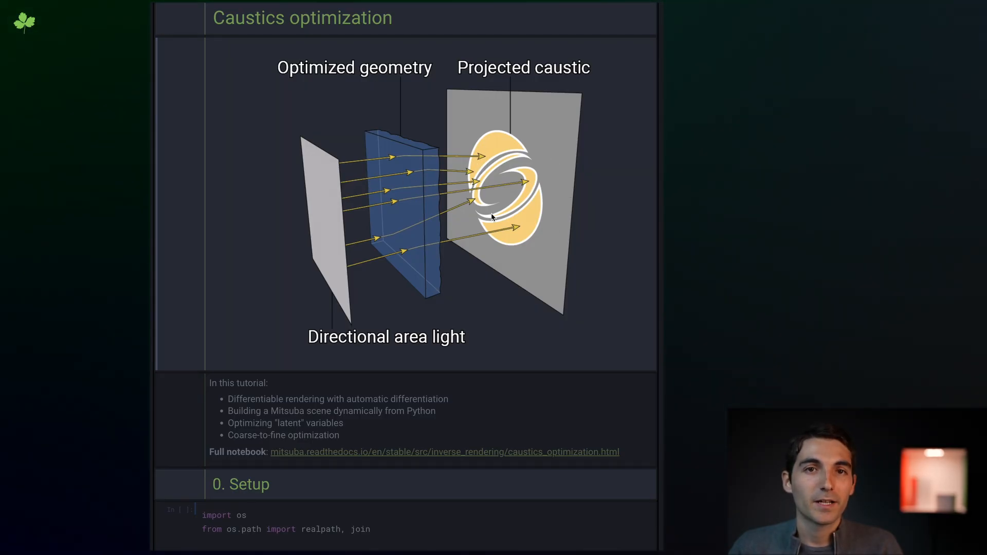
{"action": "mouse_move", "coordinate": [475, 420]}
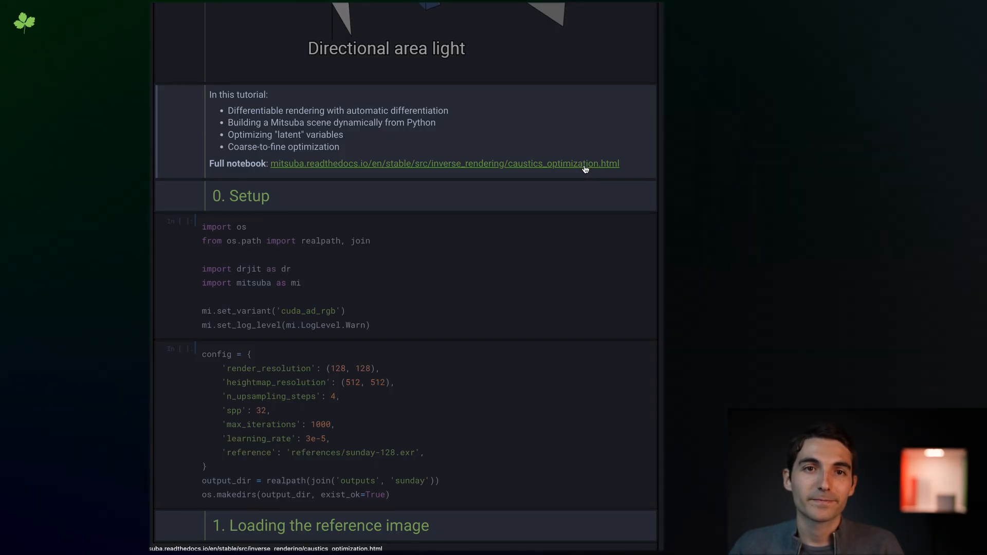
Step: Run the setup and config cells and load the sunday-128 reference painting image
{"action": "scroll", "scroll_direction": "down", "scroll_amount": 3}
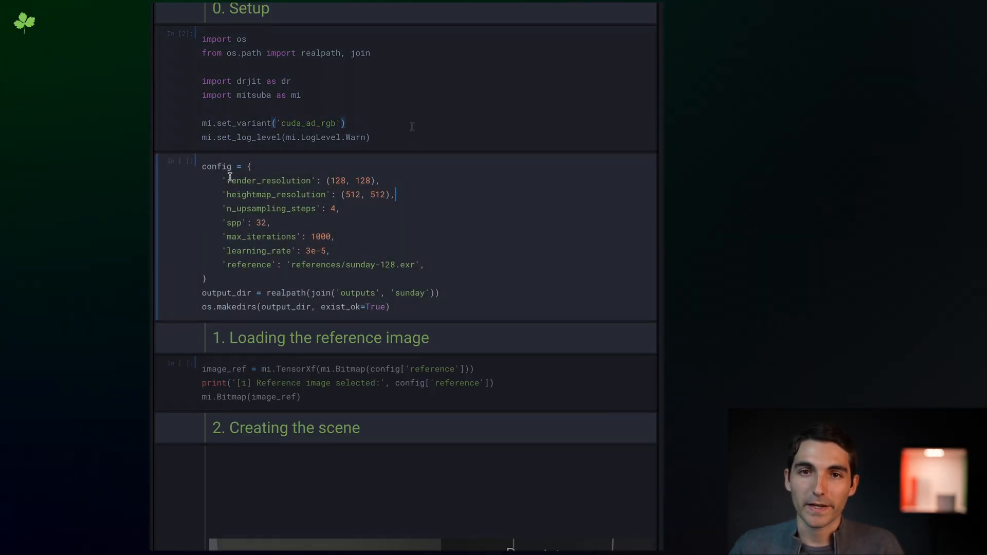
{"action": "scroll", "scroll_direction": "down", "scroll_amount": 3}
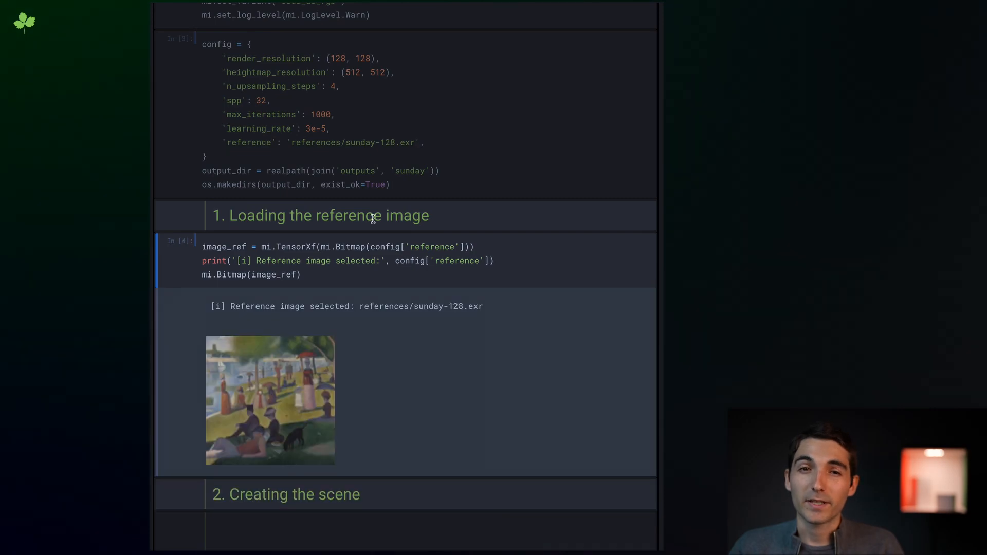
{"action": "scroll", "scroll_direction": "down", "scroll_amount": 3}
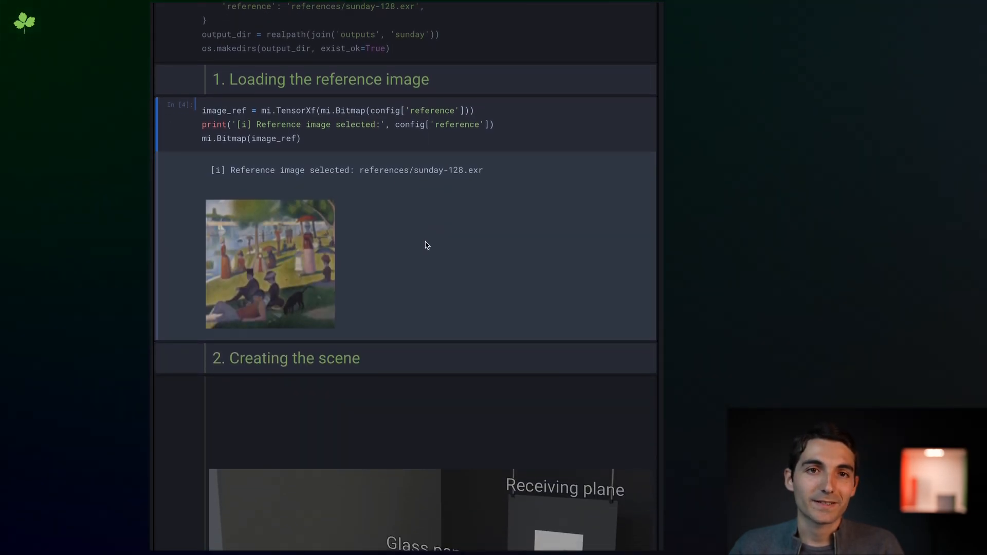
{"action": "mouse_move", "coordinate": [359, 234]}
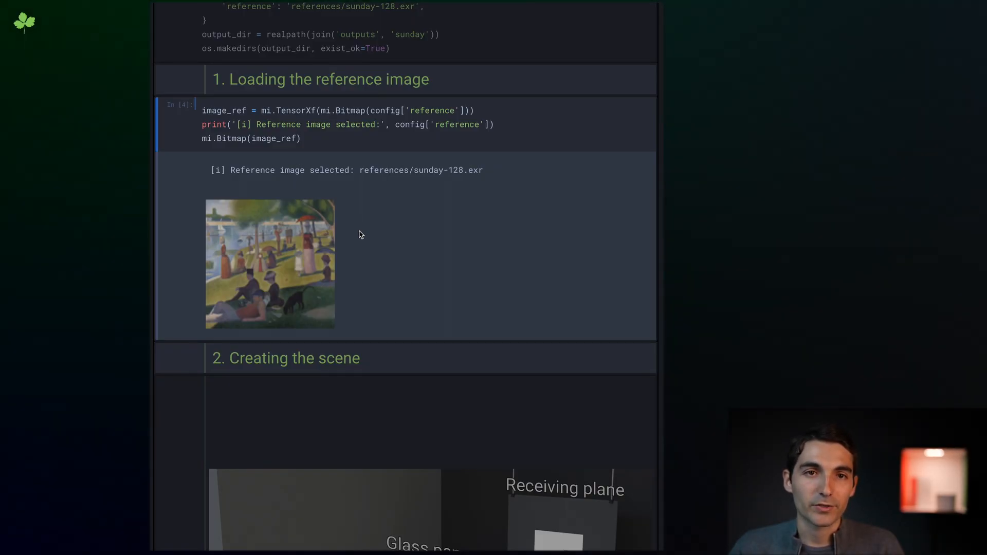
{"action": "scroll", "scroll_direction": "down", "scroll_amount": 3}
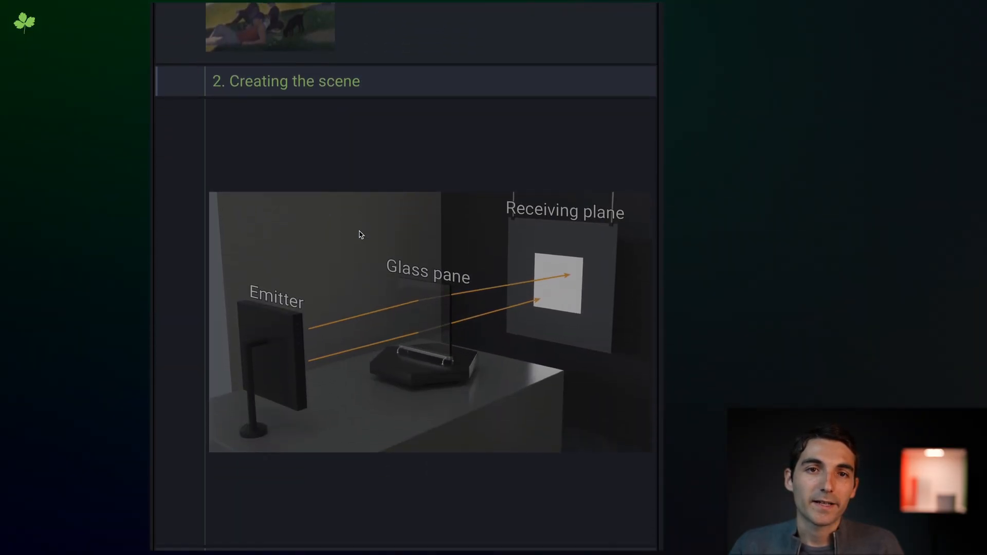
{"action": "scroll", "scroll_direction": "down", "scroll_amount": 3}
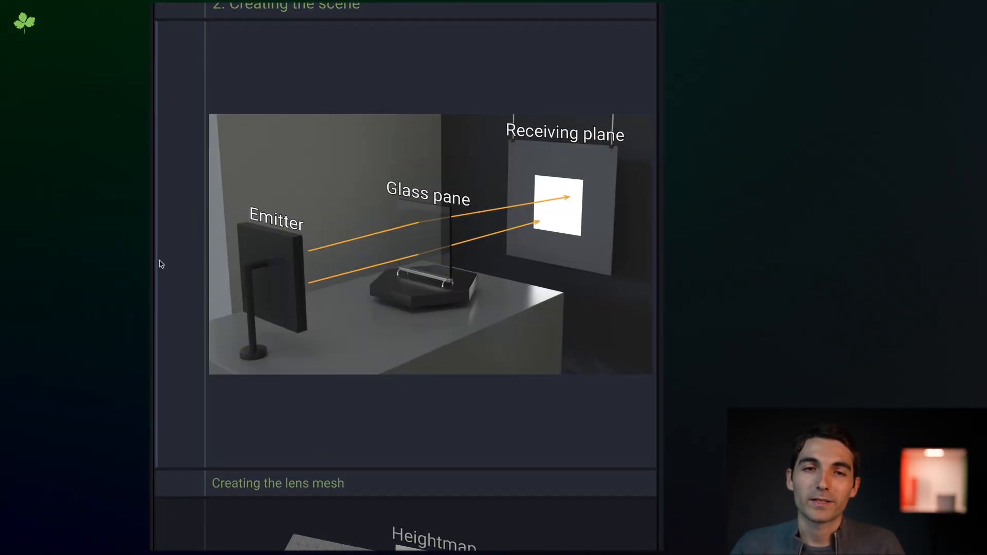
{"action": "mouse_move", "coordinate": [167, 265]}
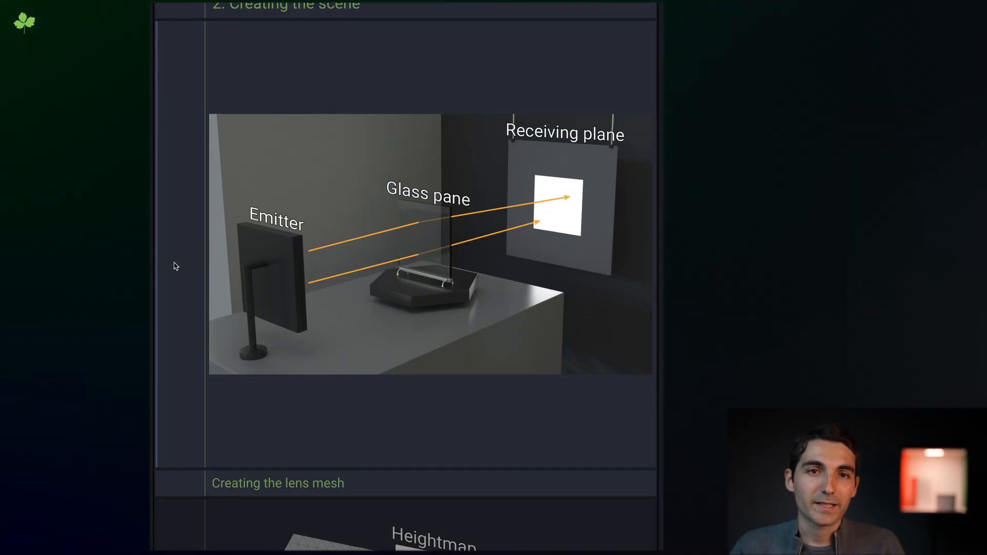
{"action": "mouse_move", "coordinate": [308, 142]}
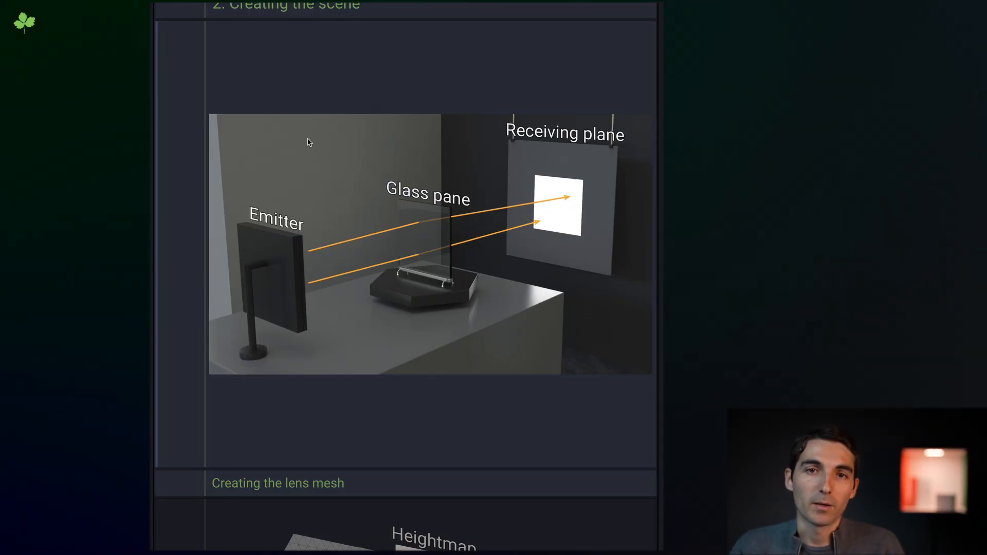
{"action": "mouse_move", "coordinate": [170, 246]}
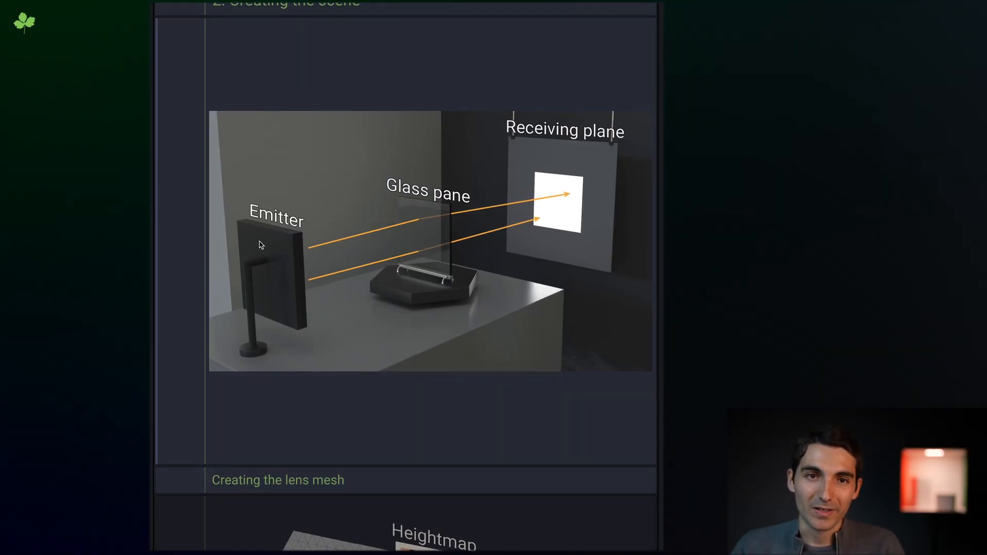
{"action": "mouse_move", "coordinate": [304, 253]}
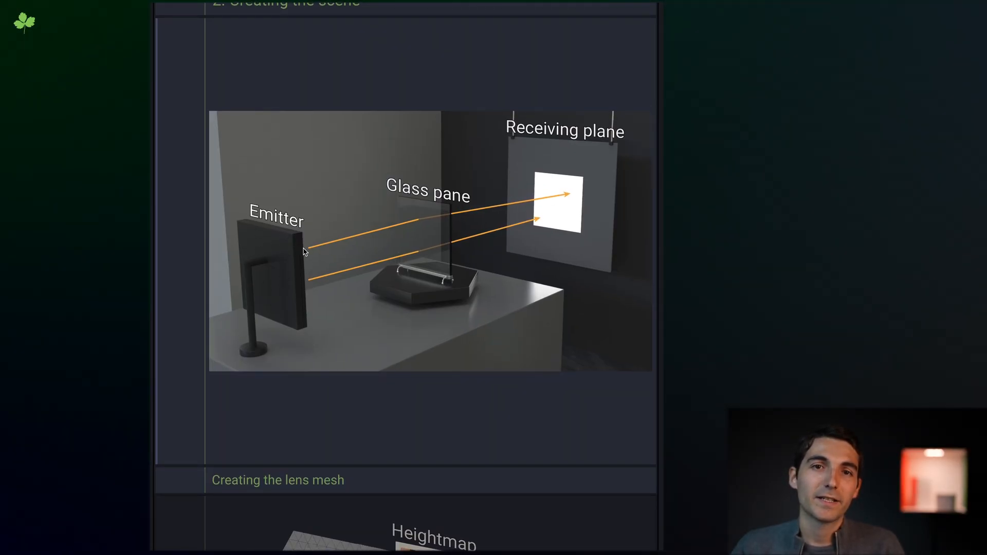
{"action": "mouse_move", "coordinate": [412, 225]}
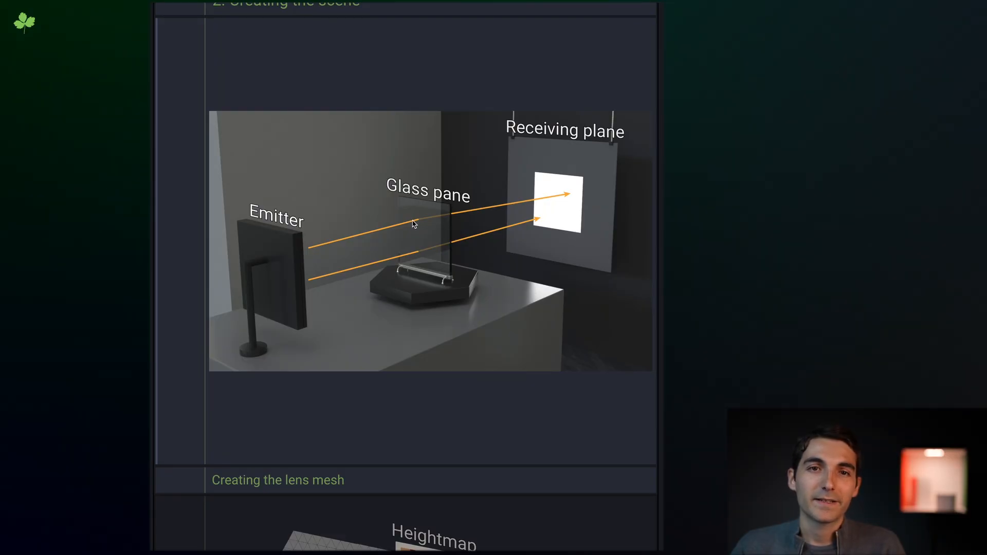
{"action": "mouse_move", "coordinate": [459, 210]}
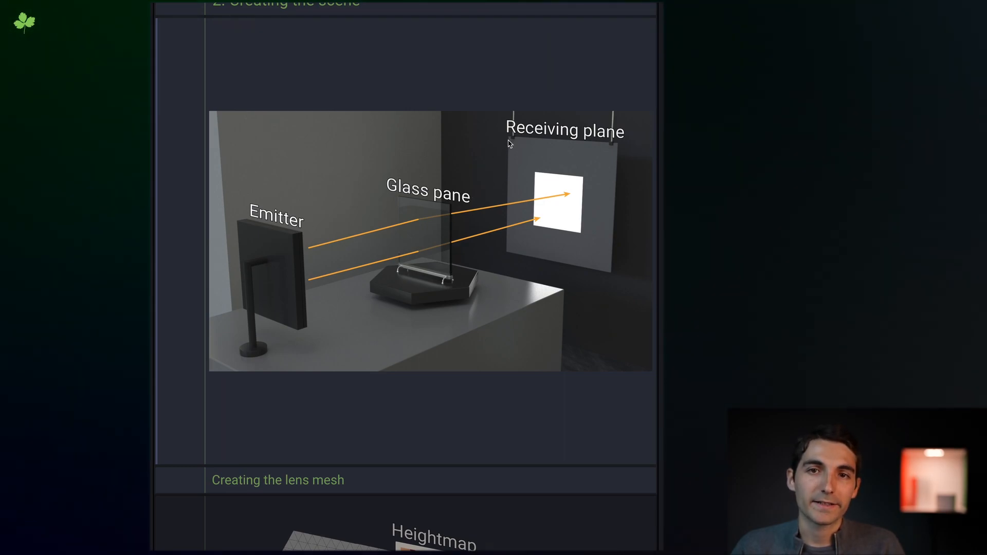
{"action": "mouse_move", "coordinate": [614, 192]}
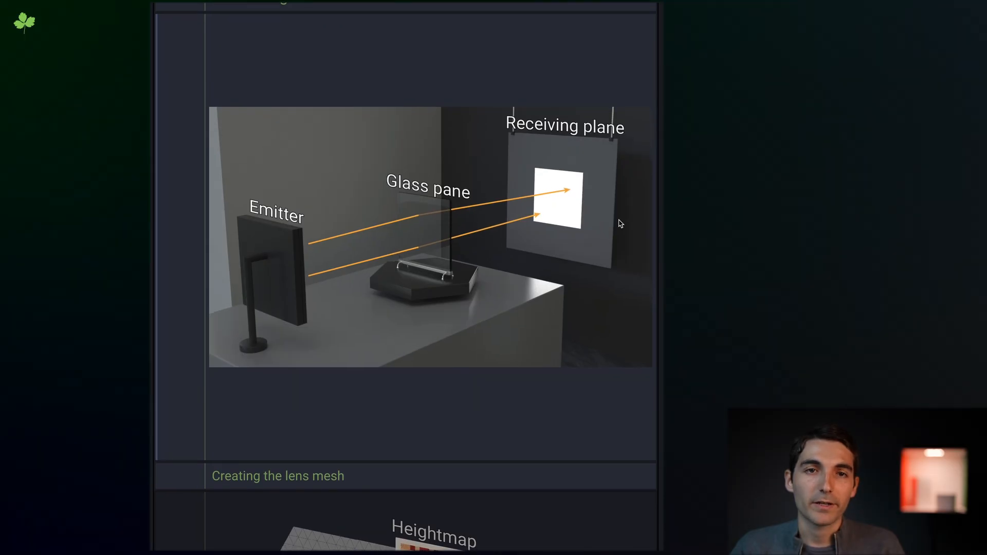
{"action": "scroll", "scroll_direction": "down", "scroll_amount": 3}
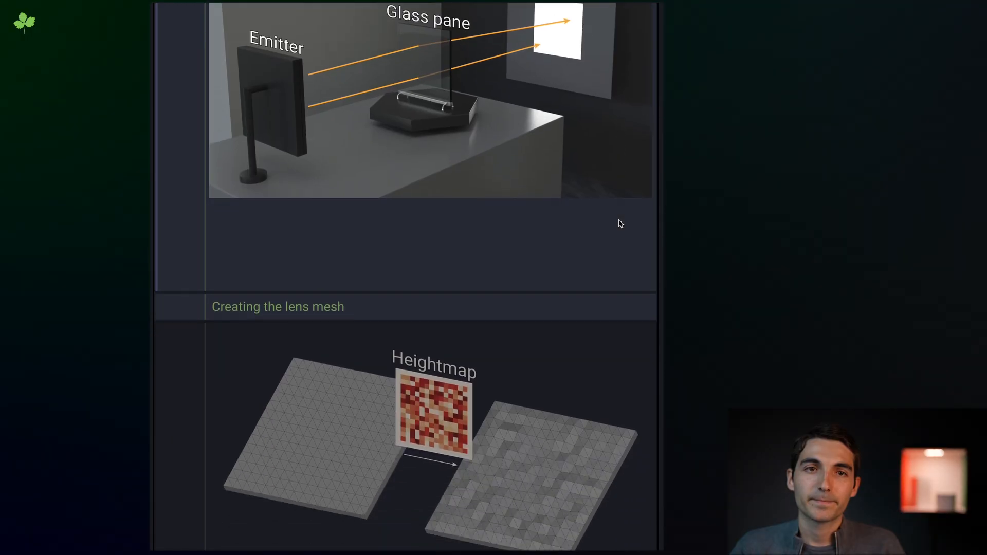
{"action": "scroll", "scroll_direction": "down", "scroll_amount": 3}
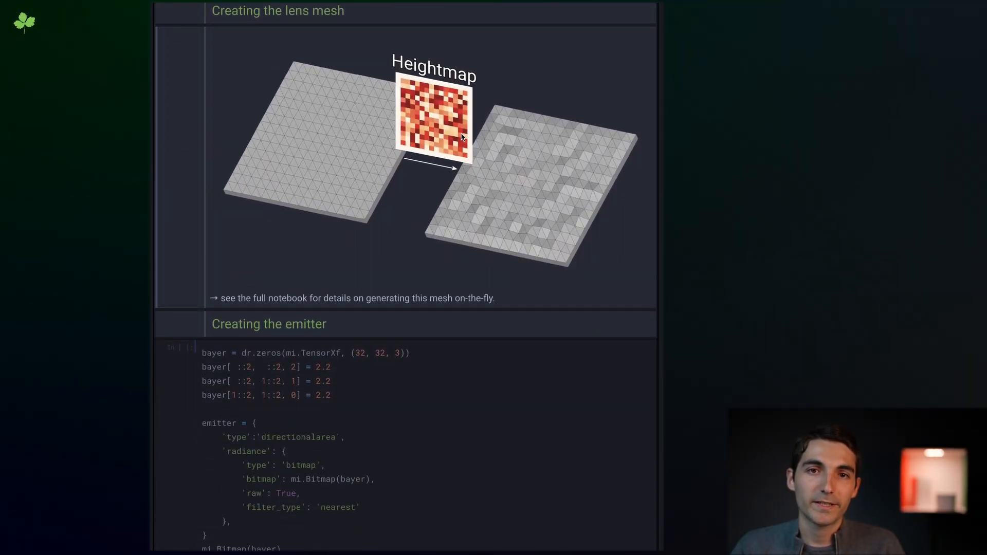
{"action": "mouse_move", "coordinate": [421, 136]}
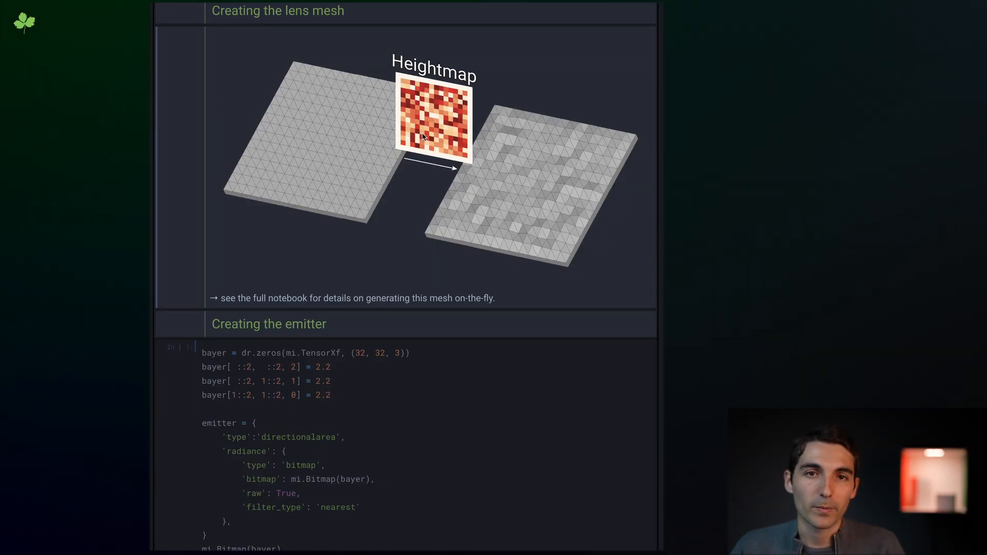
{"action": "mouse_move", "coordinate": [494, 187]}
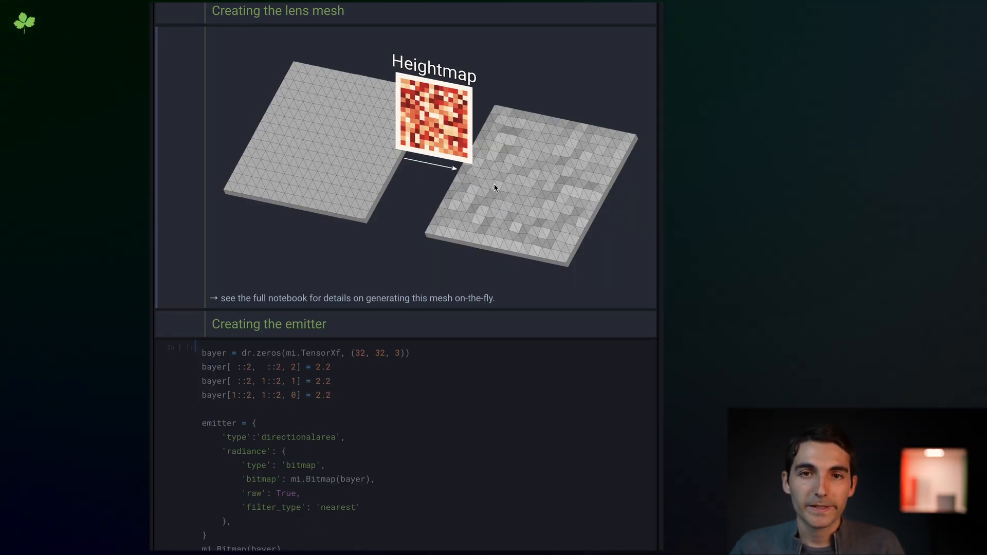
{"action": "mouse_move", "coordinate": [492, 162]}
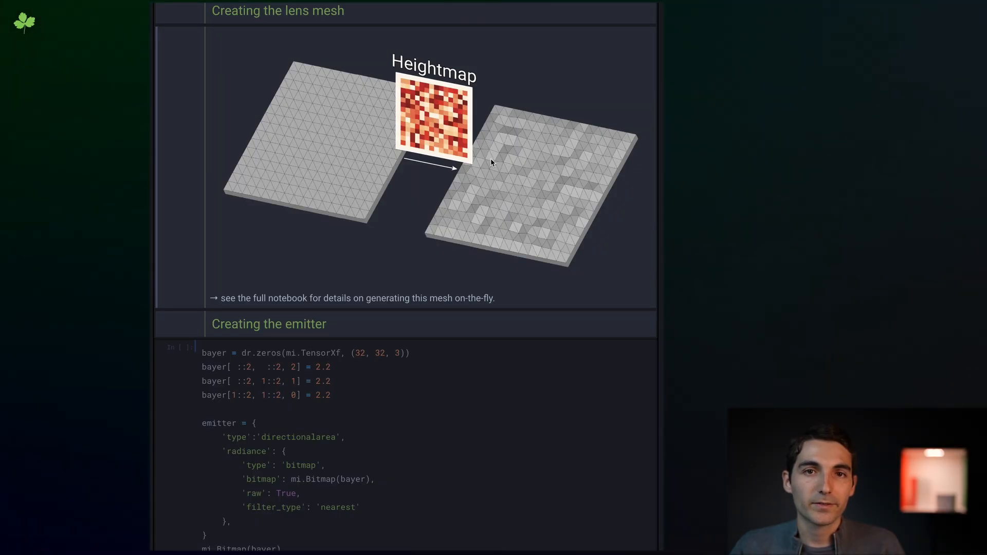
{"action": "mouse_move", "coordinate": [481, 84]}
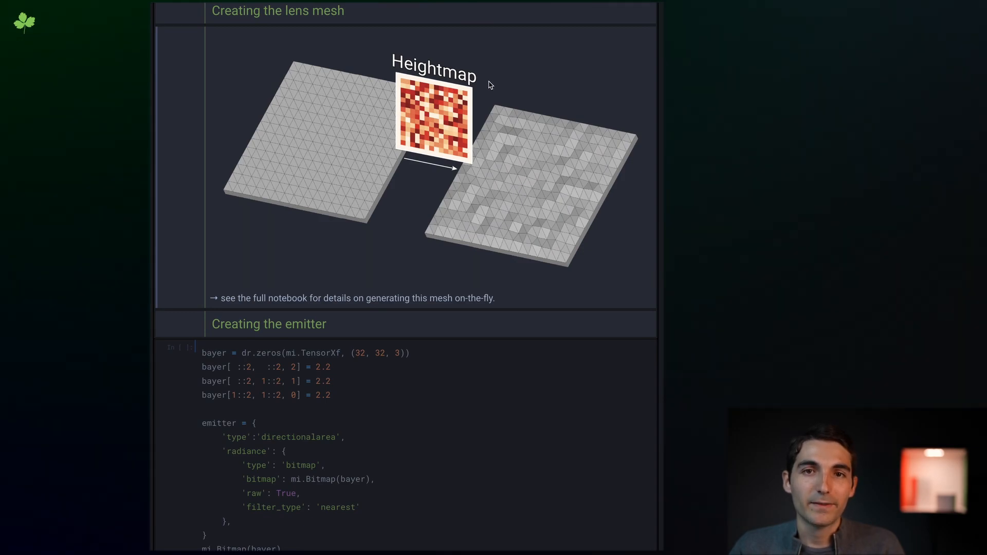
{"action": "mouse_move", "coordinate": [491, 86]}
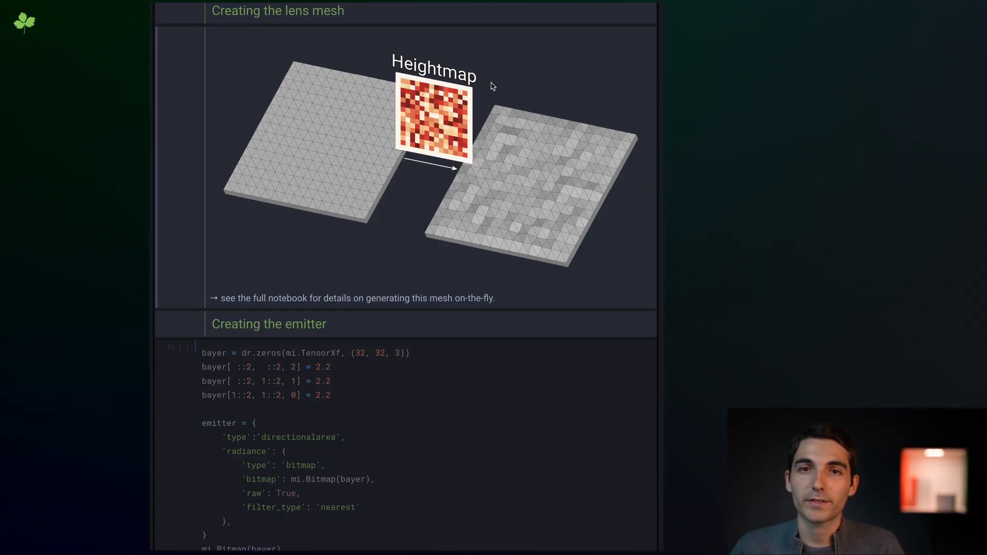
{"action": "mouse_move", "coordinate": [229, 294]}
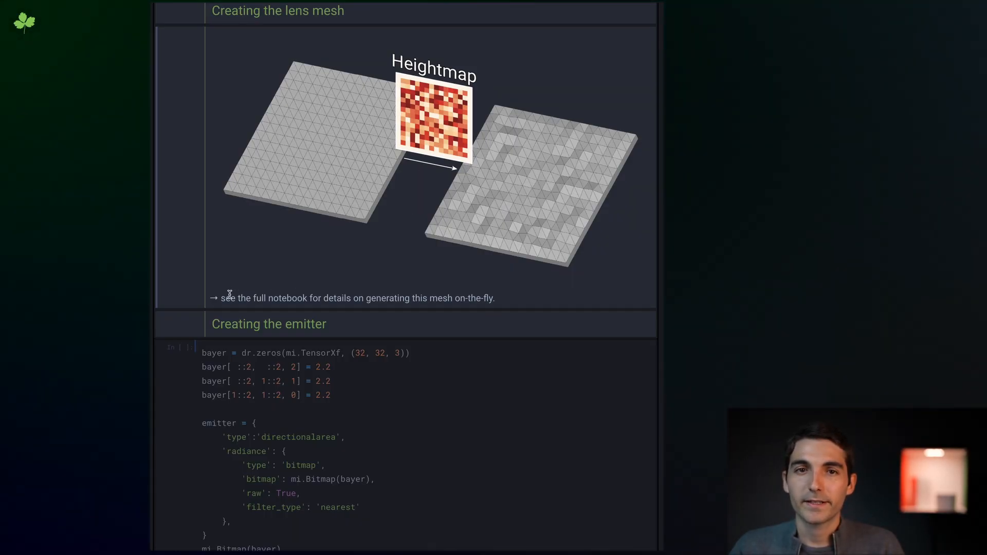
{"action": "left_click_drag", "start_coordinate": [223, 298], "coordinate": [313, 298]}
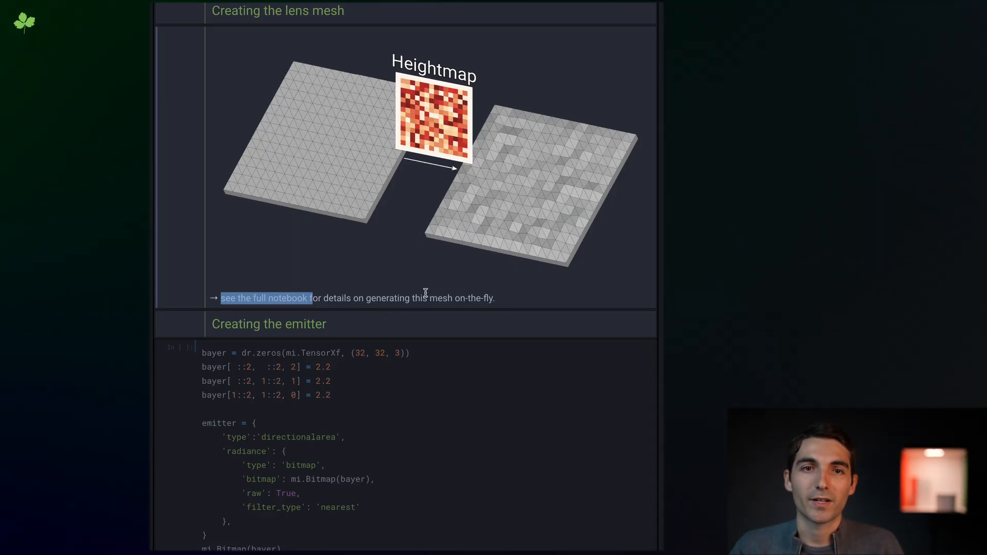
{"action": "scroll", "scroll_direction": "down", "scroll_amount": 3}
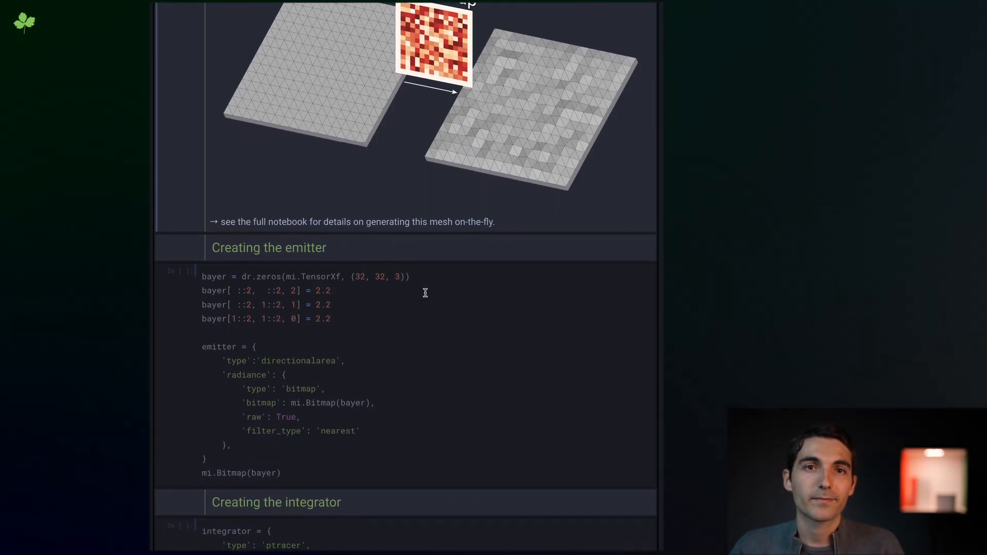
Step: Run the ptracer integrator cell with 256 samples per pass and max depth 4, showing the Bayer bitmap
{"action": "scroll", "scroll_direction": "down", "scroll_amount": 3}
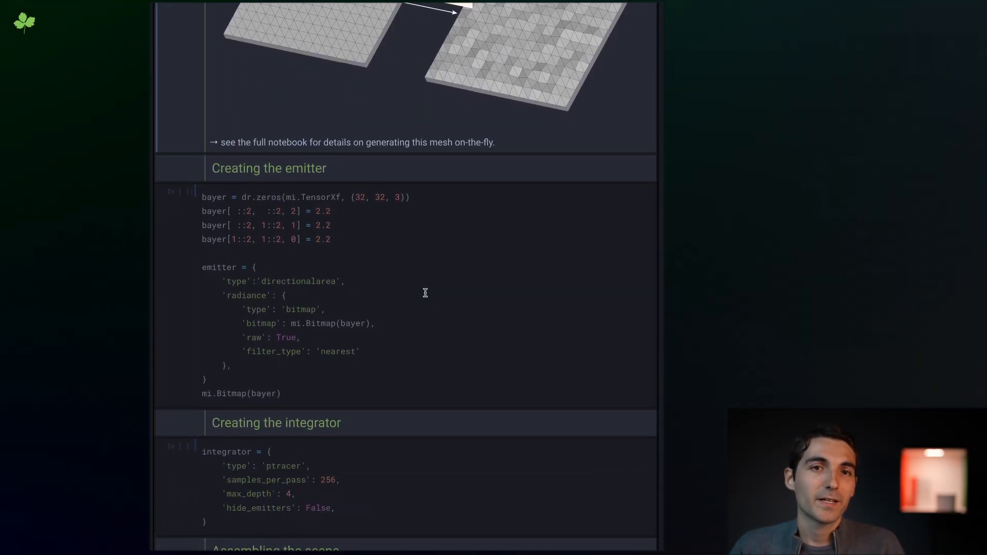
{"action": "scroll", "scroll_direction": "down", "scroll_amount": 3}
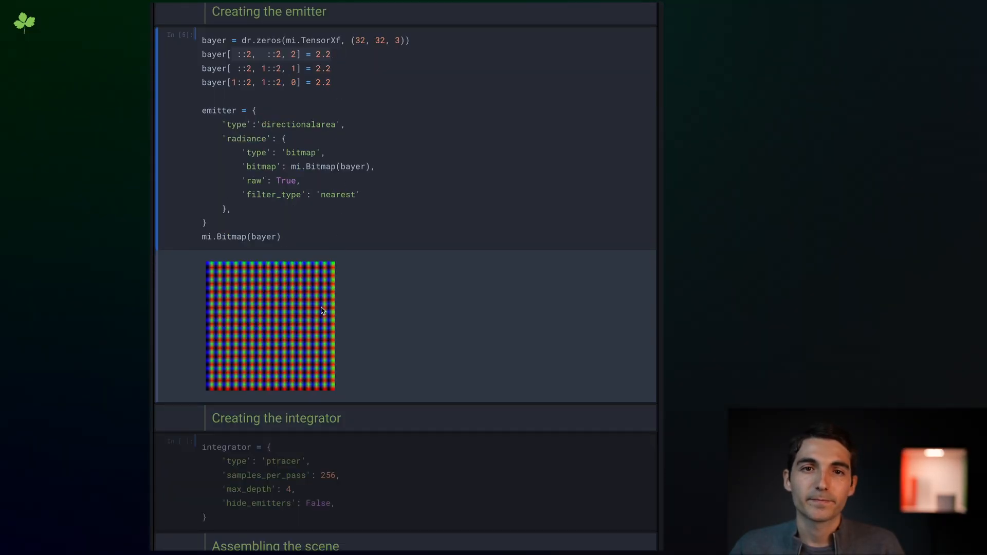
{"action": "left_click", "coordinate": [283, 138]}
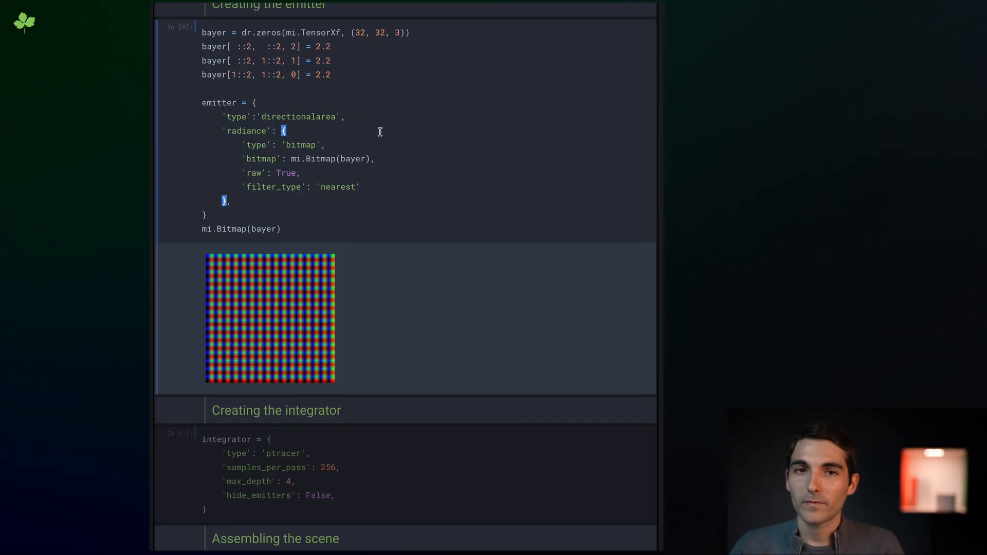
{"action": "mouse_move", "coordinate": [297, 157]}
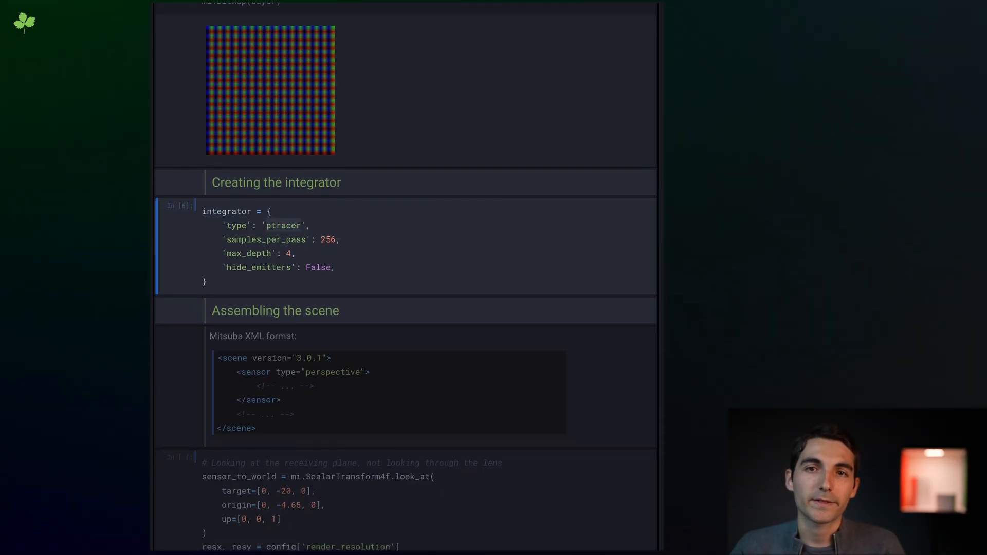
{"action": "scroll", "scroll_direction": "down", "scroll_amount": 3}
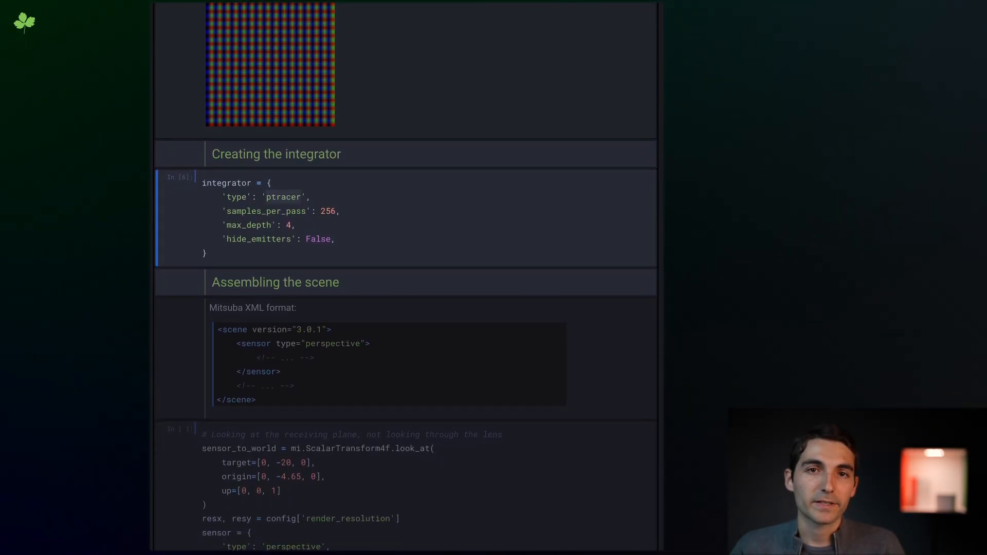
{"action": "mouse_move", "coordinate": [404, 258]}
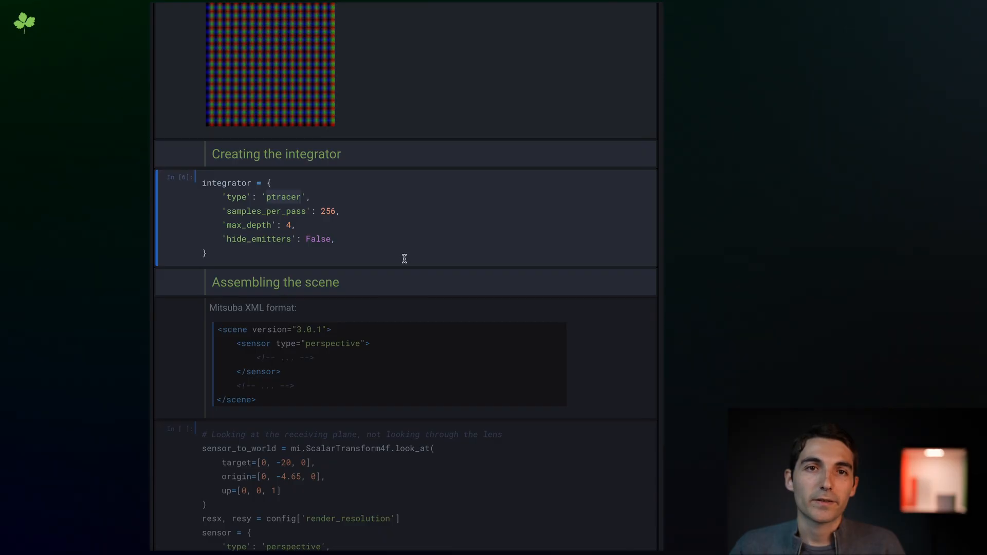
{"action": "scroll", "scroll_direction": "down", "scroll_amount": 3}
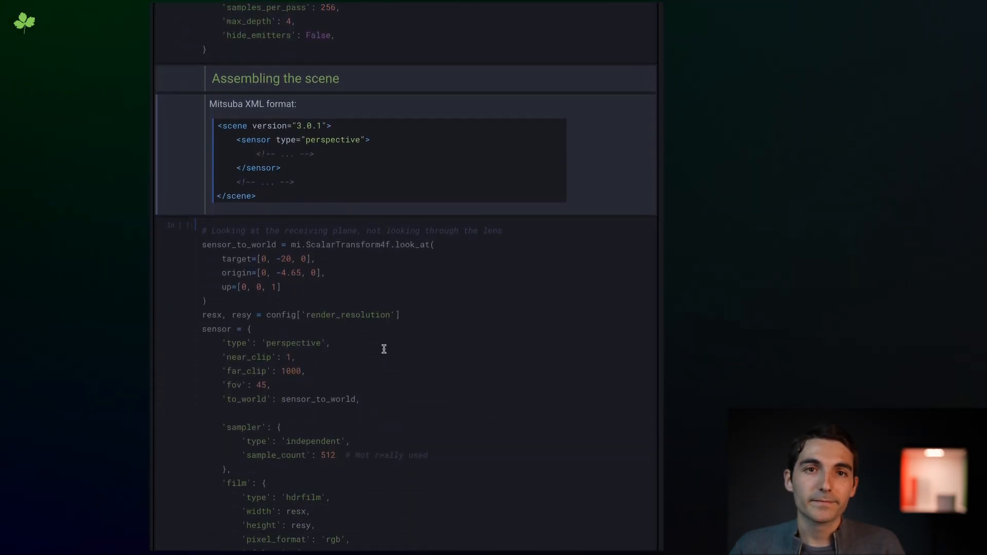
Step: Run the perspective sensor cell and review the scene dictionary's glass, plane and lens entries
{"action": "scroll", "scroll_direction": "down", "scroll_amount": 3}
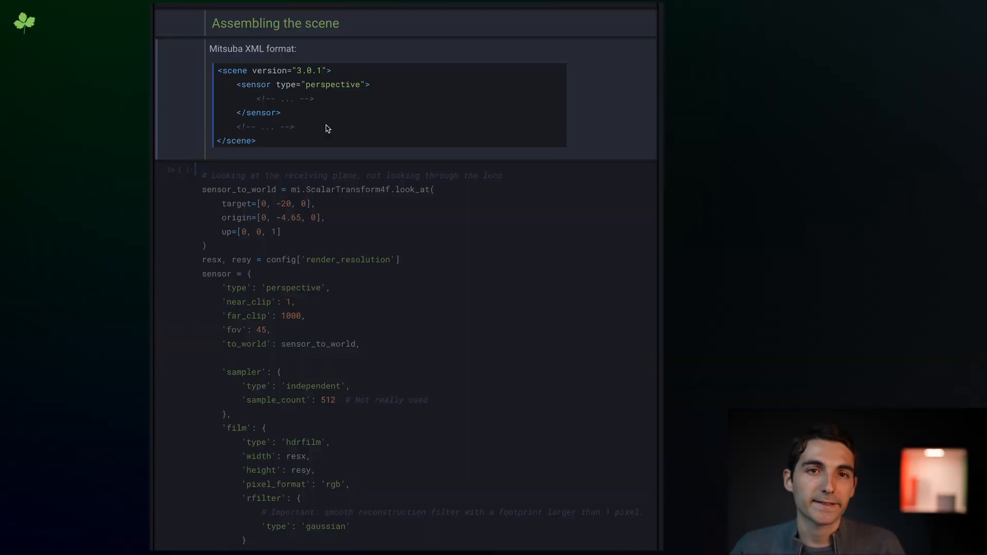
{"action": "mouse_move", "coordinate": [239, 72]}
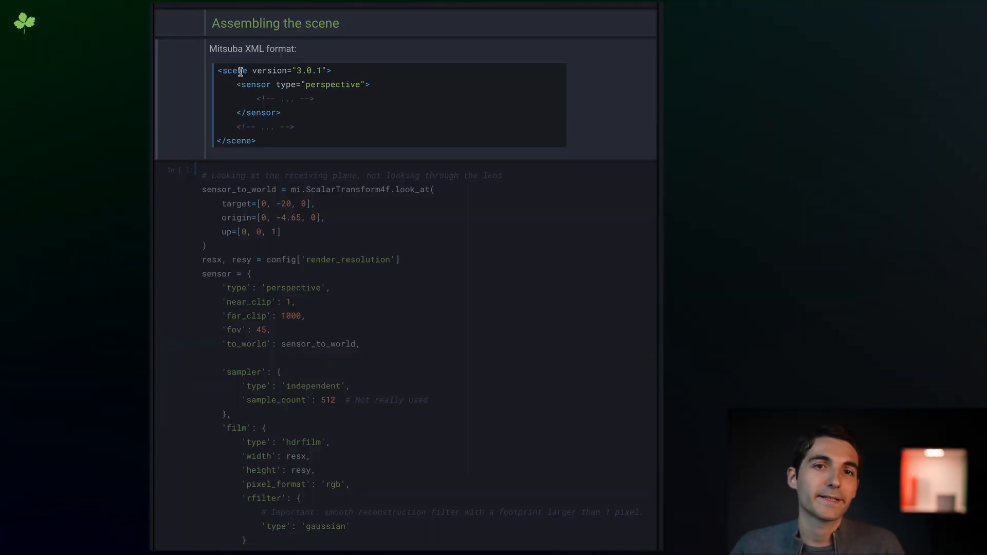
{"action": "scroll", "scroll_direction": "down", "scroll_amount": 3}
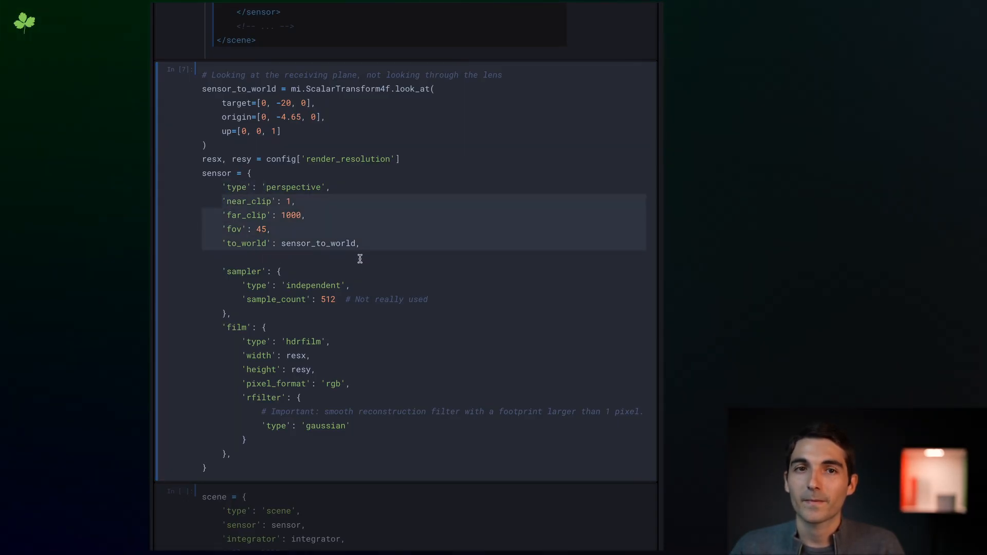
{"action": "scroll", "scroll_direction": "down", "scroll_amount": 3}
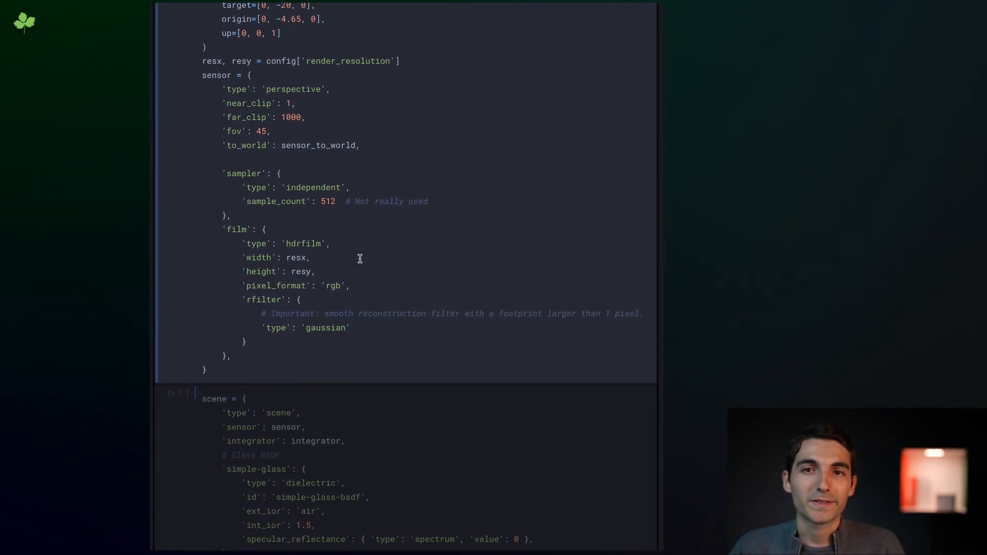
{"action": "scroll", "scroll_direction": "down", "scroll_amount": 3}
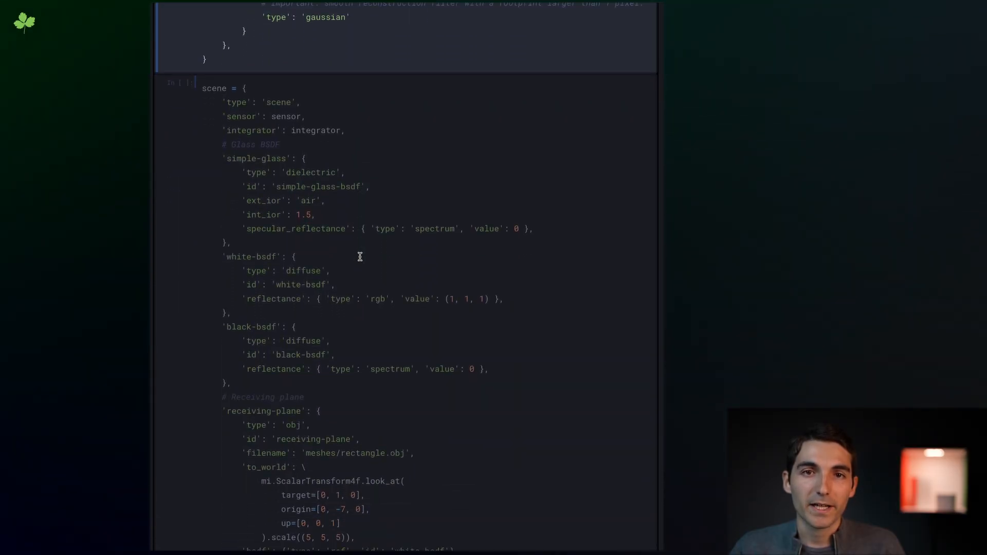
{"action": "scroll", "scroll_direction": "down", "scroll_amount": 3}
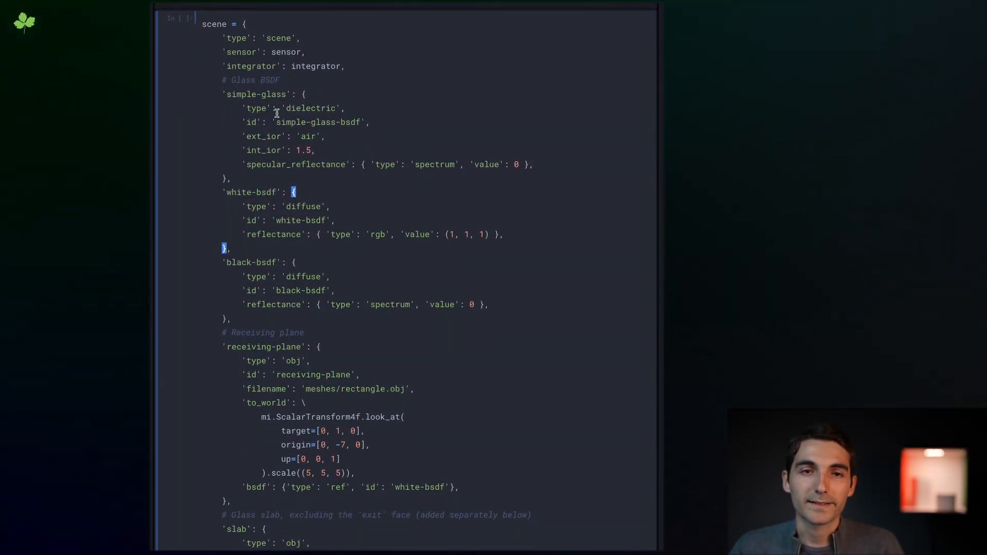
{"action": "scroll", "scroll_direction": "down", "scroll_amount": 3}
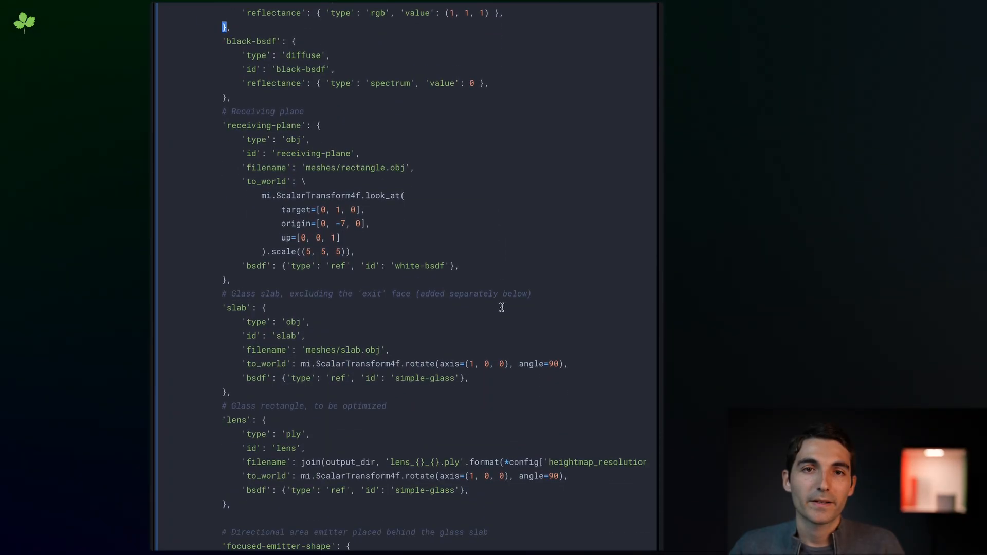
{"action": "scroll", "scroll_direction": "down", "scroll_amount": 3}
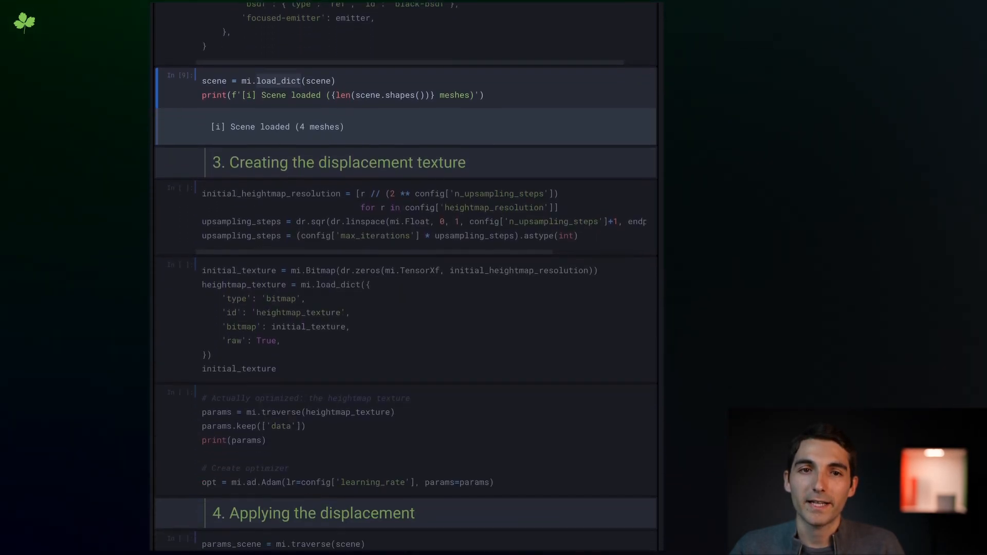
Step: Load the 4-mesh scene and run the heightmap resolution, initial_texture and optimizer cells
{"action": "scroll", "scroll_direction": "down", "scroll_amount": 3}
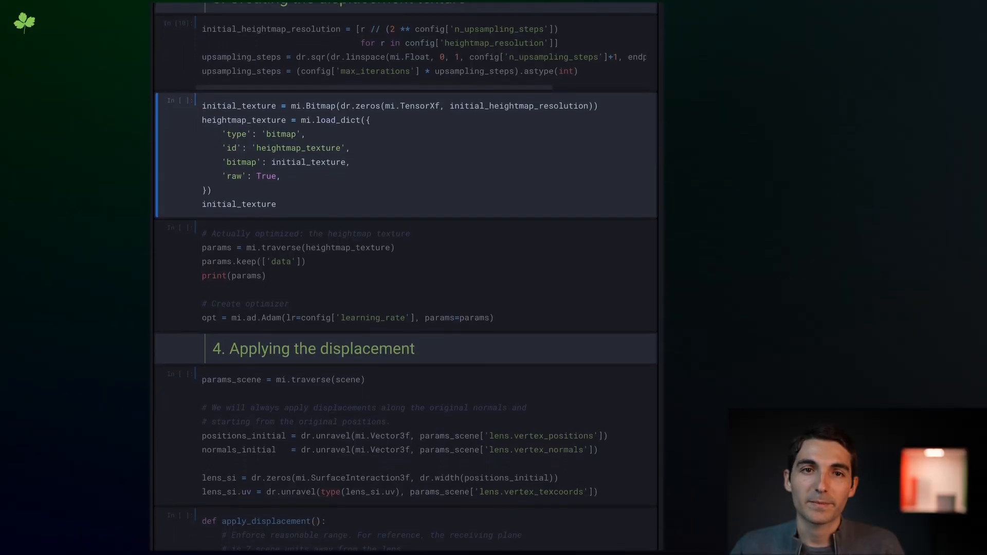
{"action": "scroll", "scroll_direction": "down", "scroll_amount": 3}
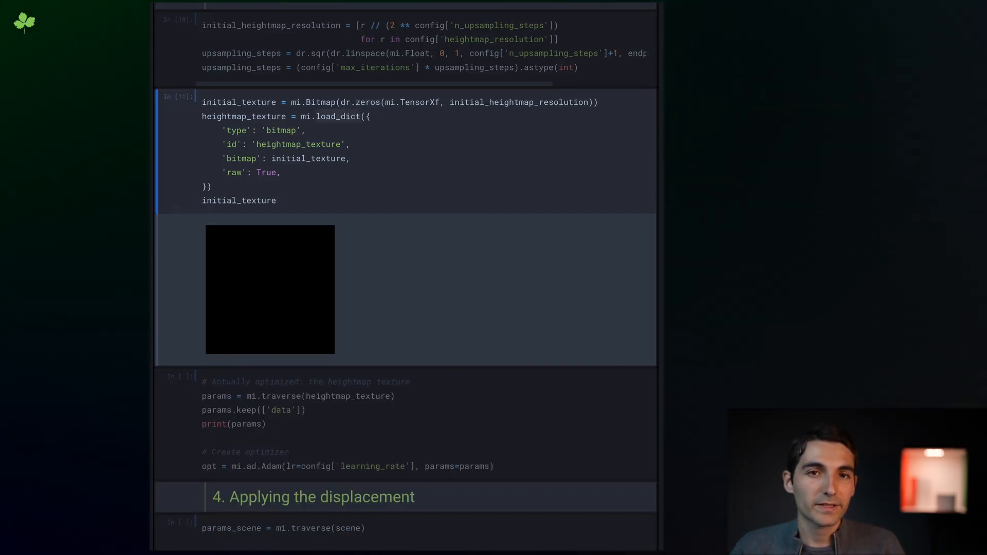
{"action": "scroll", "scroll_direction": "down", "scroll_amount": 3}
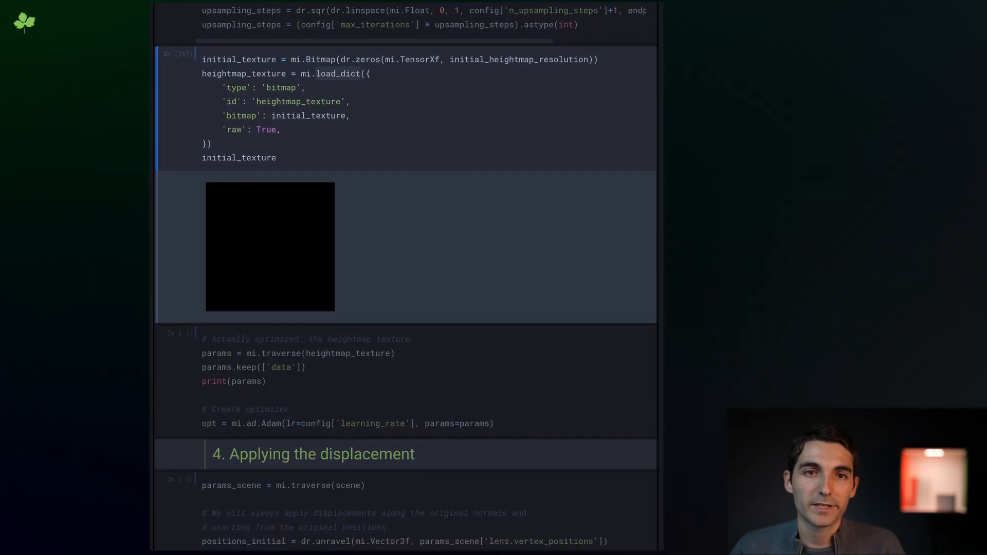
{"action": "scroll", "scroll_direction": "down", "scroll_amount": 3}
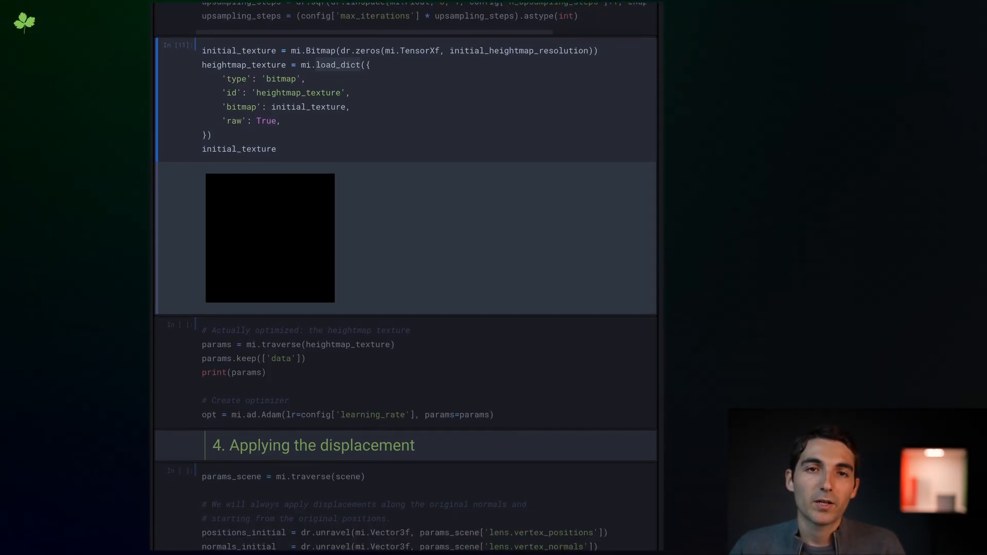
{"action": "scroll", "scroll_direction": "down", "scroll_amount": 3}
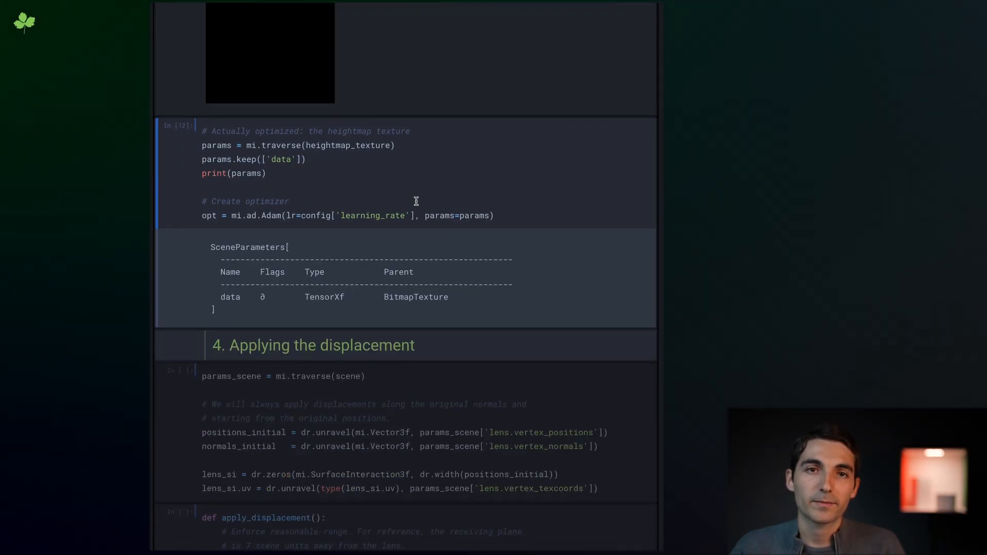
{"action": "double_click", "coordinate": [229, 296]}
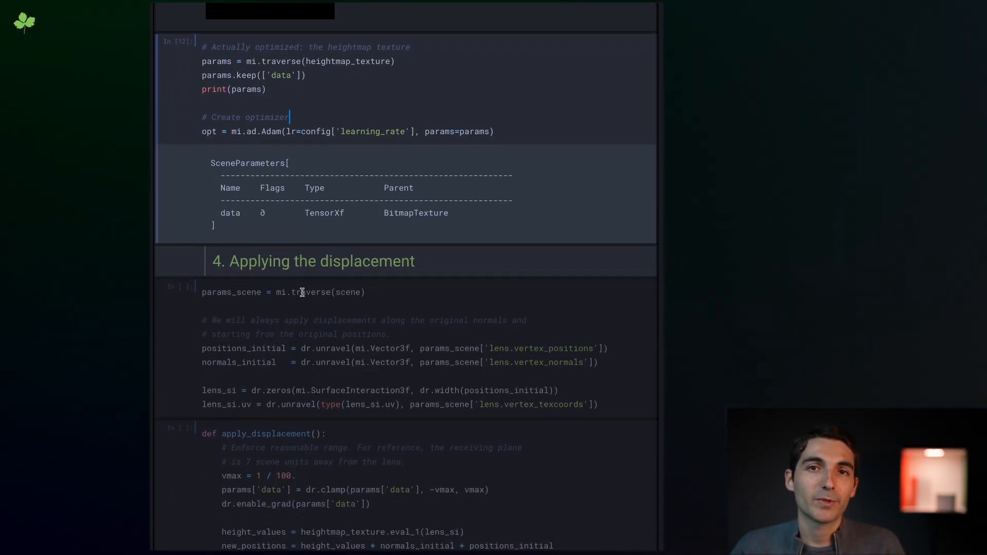
{"action": "scroll", "scroll_direction": "down", "scroll_amount": 3}
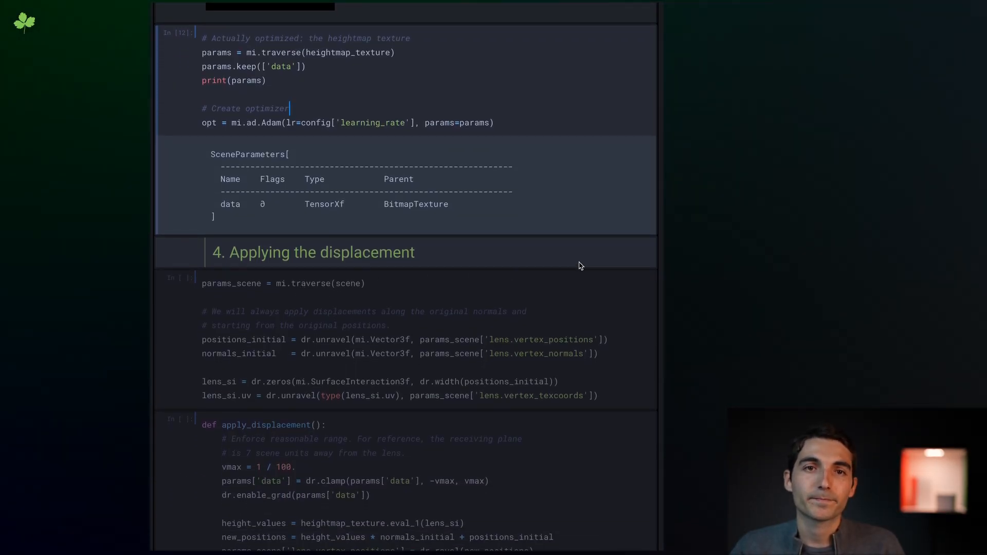
{"action": "scroll", "scroll_direction": "down", "scroll_amount": 3}
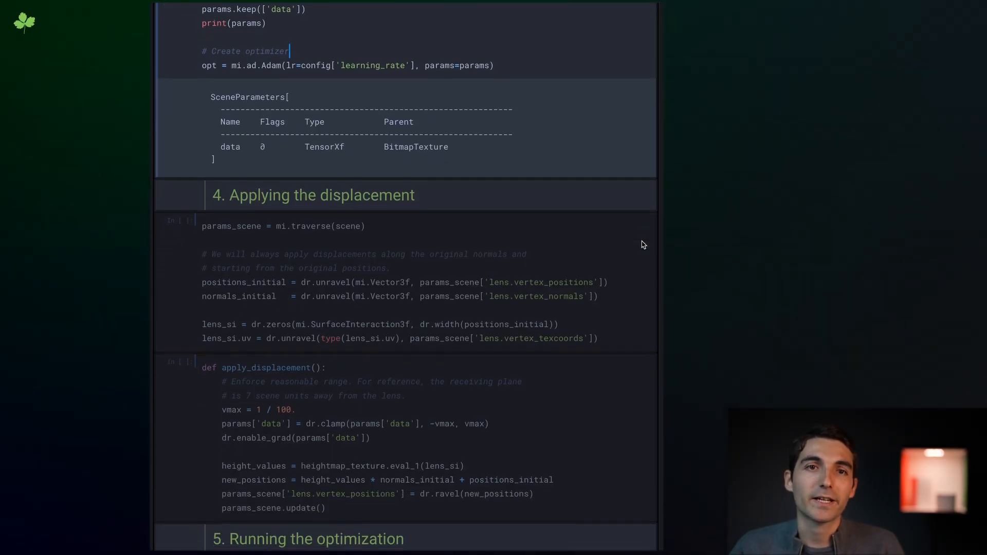
{"action": "scroll", "scroll_direction": "down", "scroll_amount": 3}
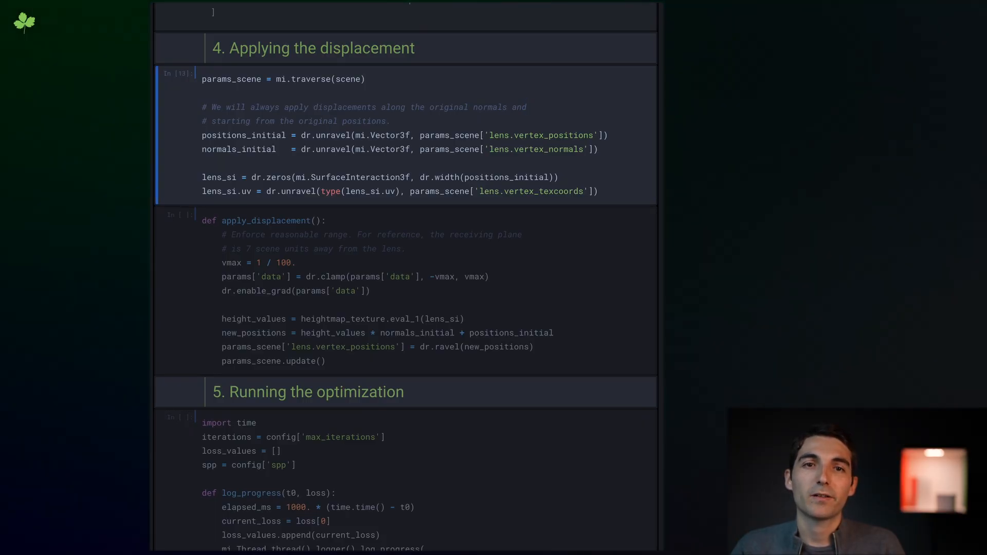
Step: Run the params_scene, apply_displacement, log_progress and scale_independent_loss cells
{"action": "left_click", "coordinate": [240, 220]}
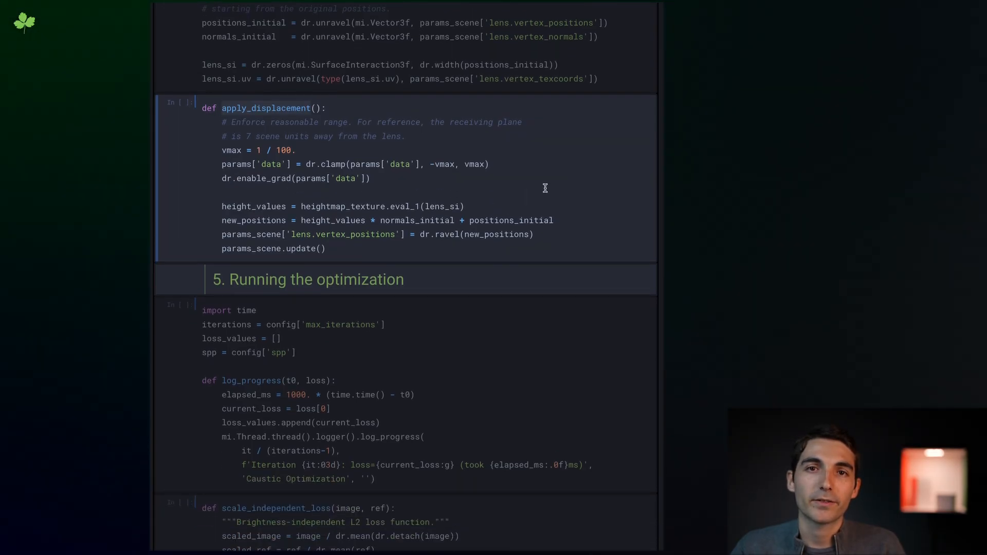
{"action": "mouse_move", "coordinate": [574, 174]}
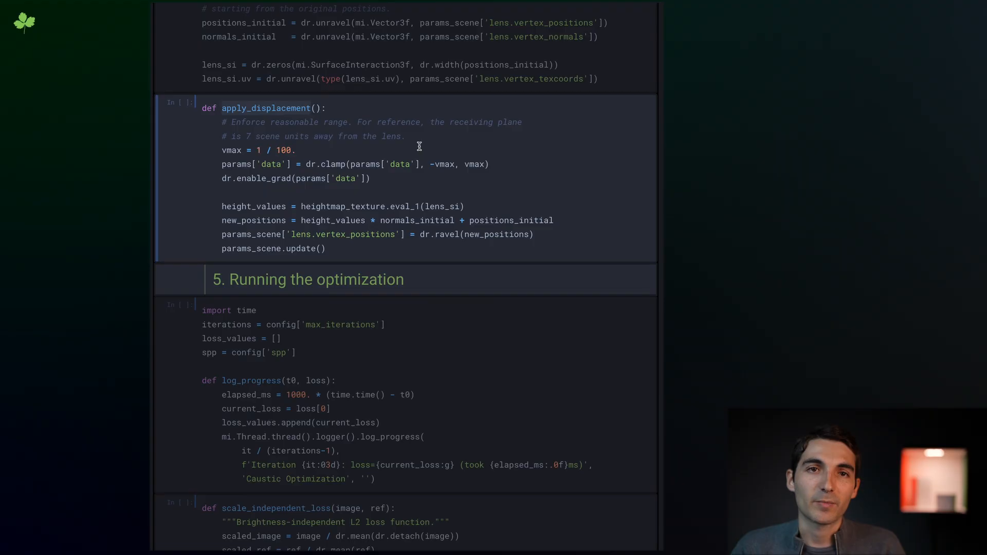
{"action": "mouse_move", "coordinate": [318, 149]}
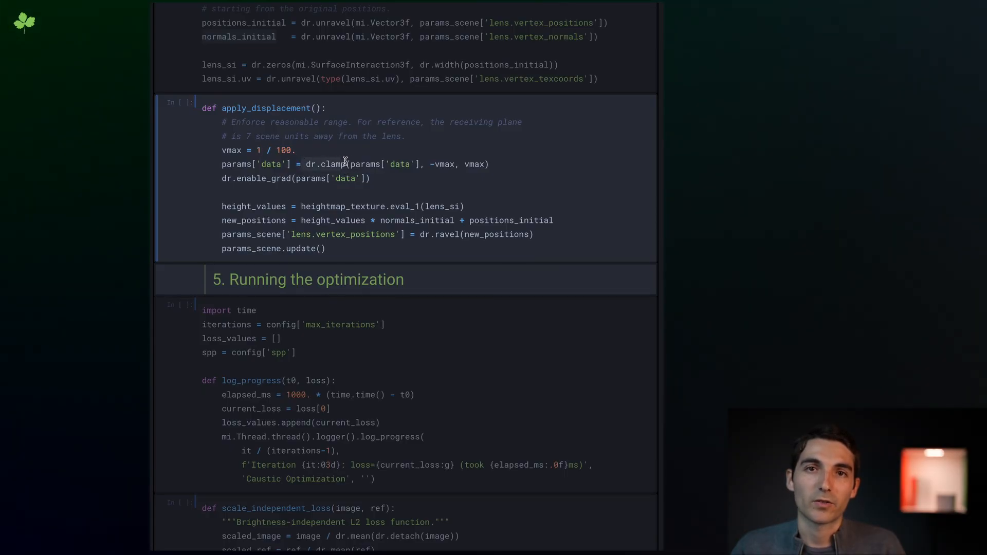
{"action": "mouse_move", "coordinate": [447, 166]}
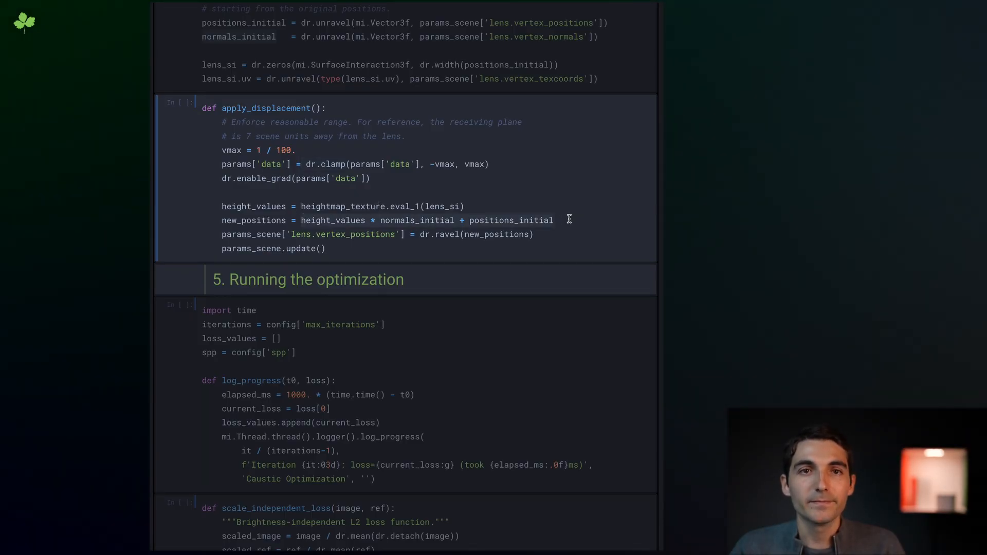
{"action": "scroll", "scroll_direction": "down", "scroll_amount": 3}
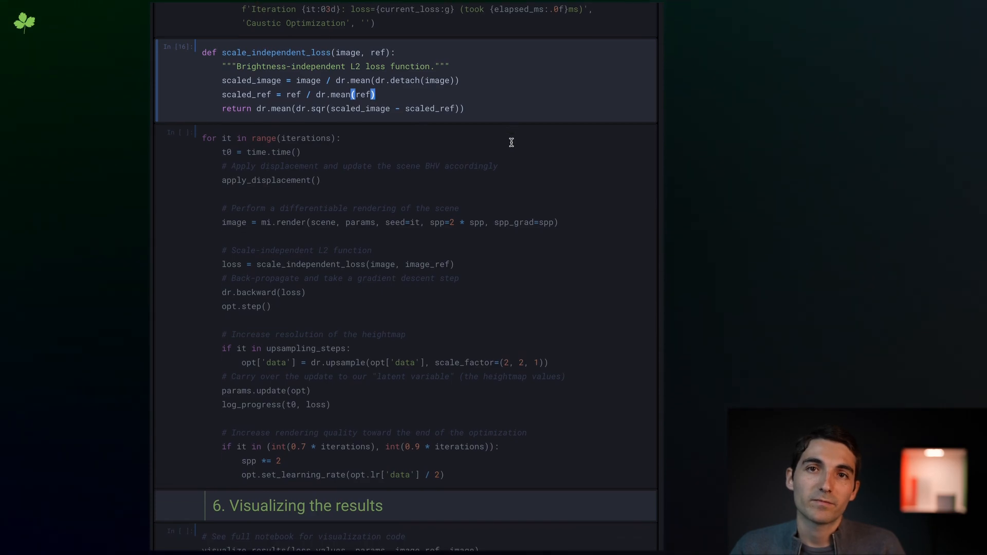
{"action": "scroll", "scroll_direction": "down", "scroll_amount": 3}
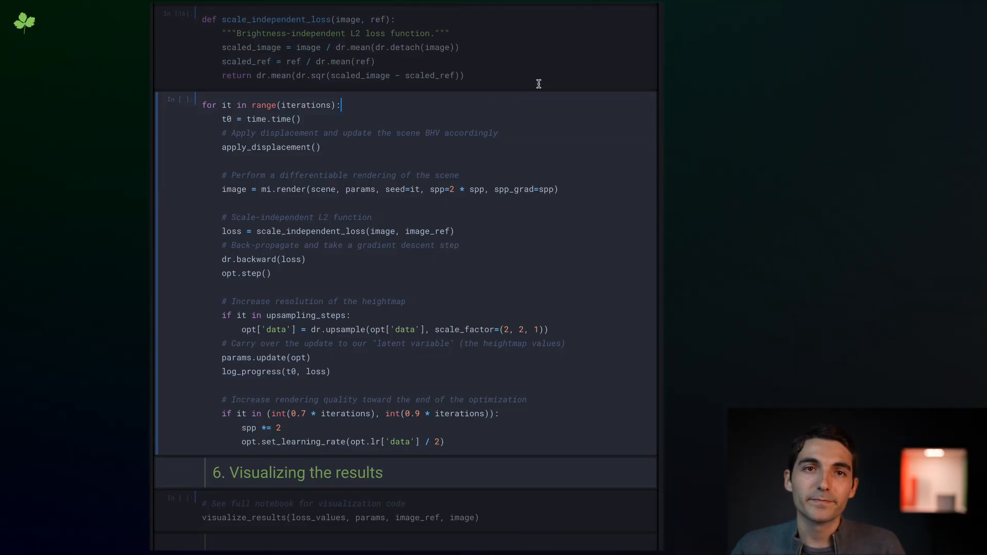
{"action": "scroll", "scroll_direction": "down", "scroll_amount": 3}
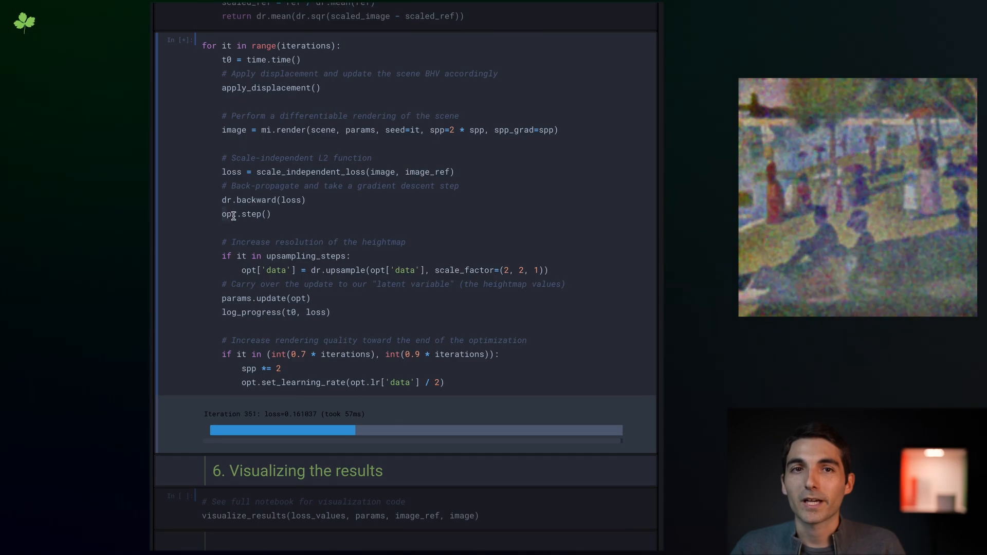
{"action": "mouse_move", "coordinate": [394, 221]}
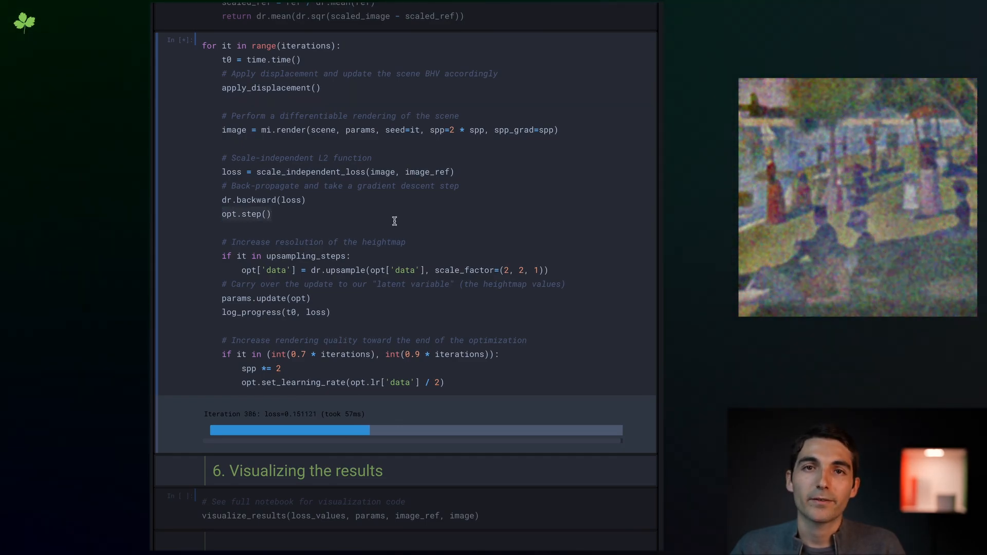